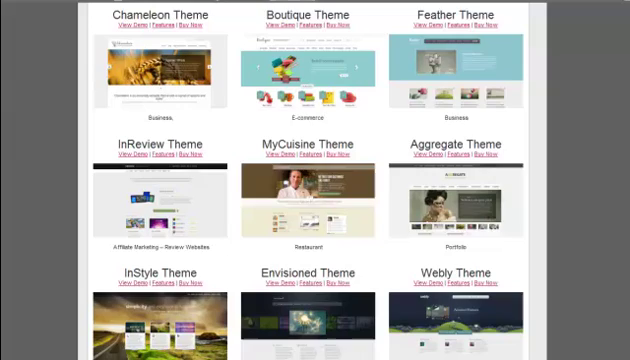
Scroll the General Settings page and bring up the Featured Slider tab
scroll("down", 3)
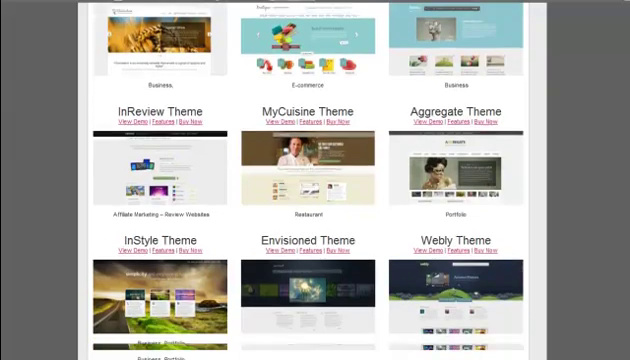
scroll("down", 3)
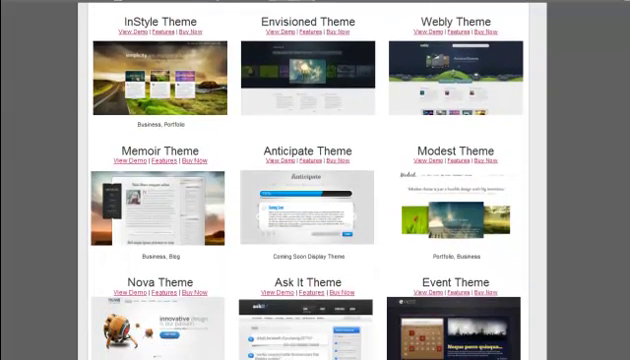
scroll("down", 3)
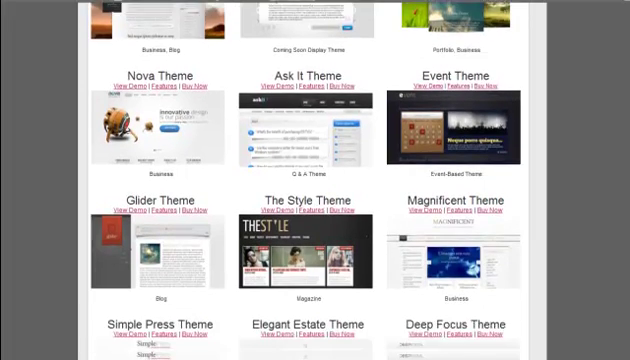
scroll("down", 3)
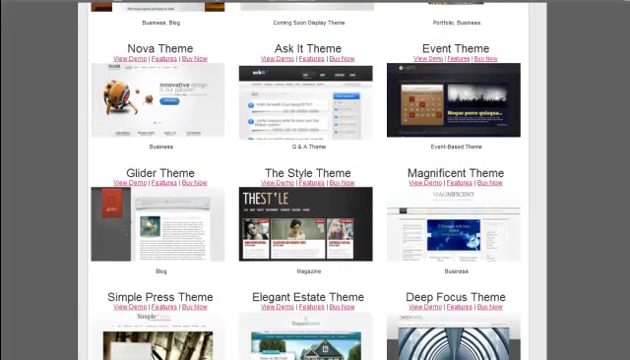
scroll("down", 3)
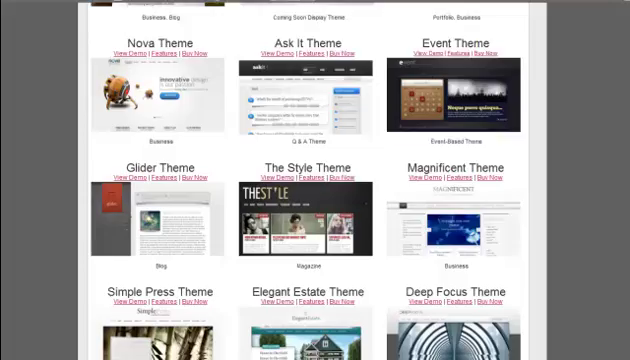
scroll("down", 3)
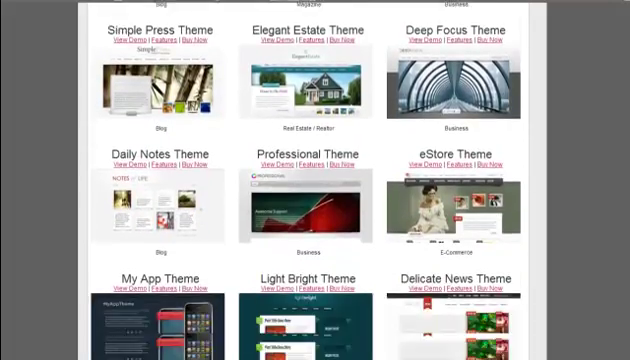
scroll("down", 3)
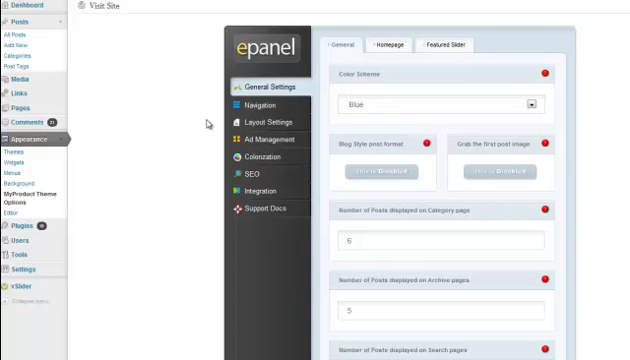
mouse_move(256, 135)
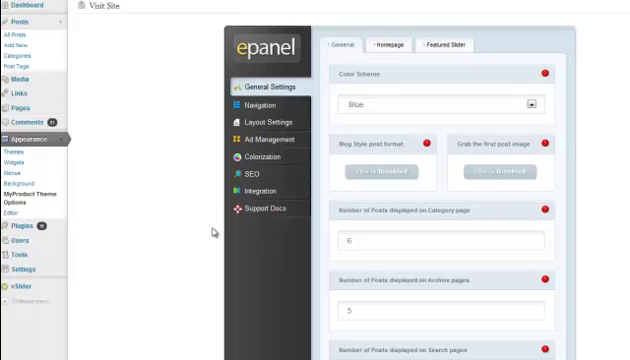
left_click(451, 43)
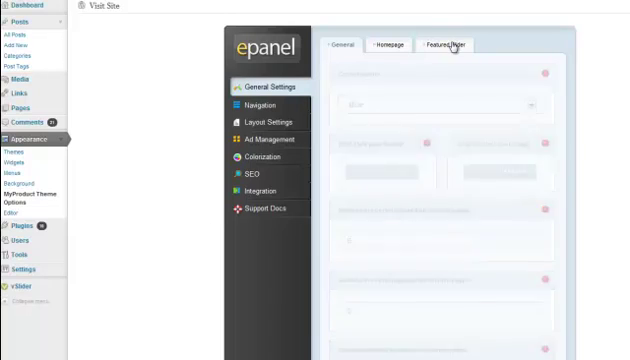
left_click(459, 44)
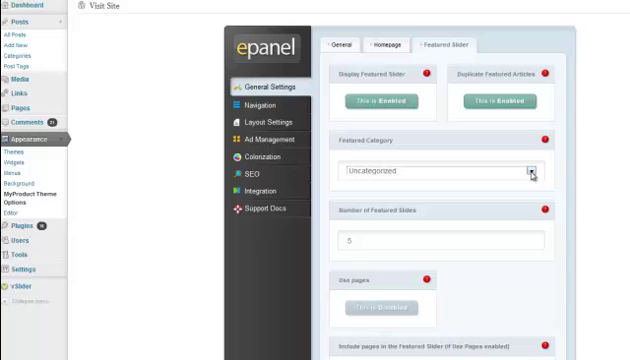
mouse_move(395, 100)
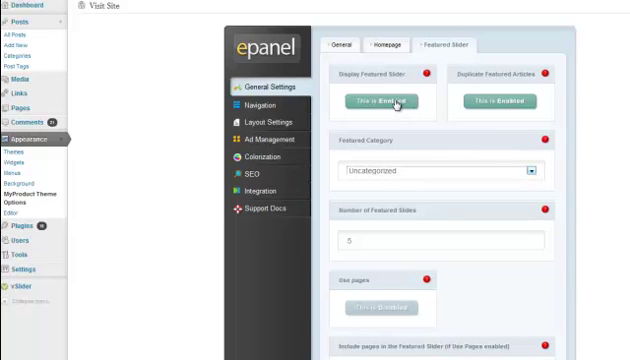
mouse_move(393, 103)
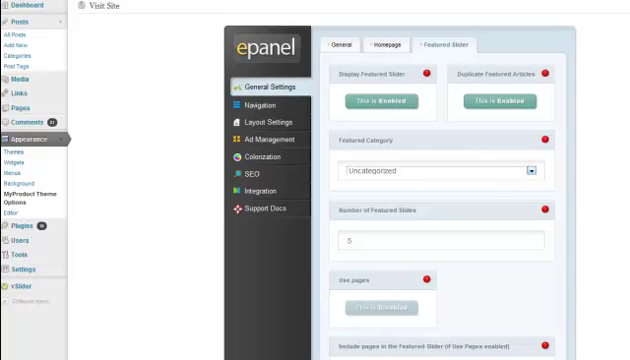
Scroll down to the empty Product Image fields and back up to the top
scroll("down", 3)
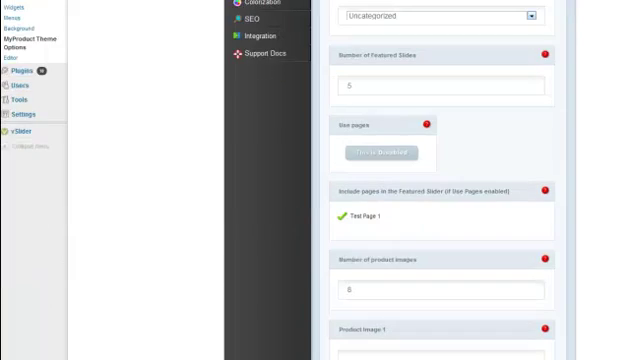
scroll("down", 3)
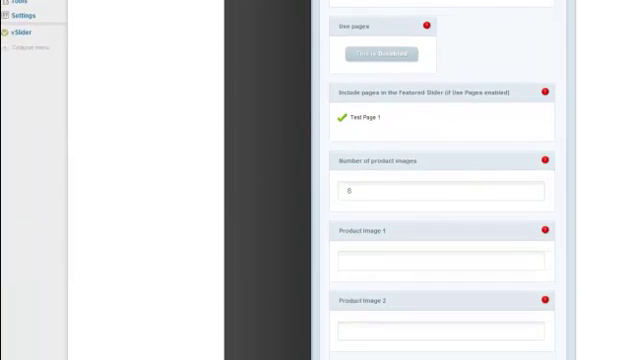
scroll("down", 3)
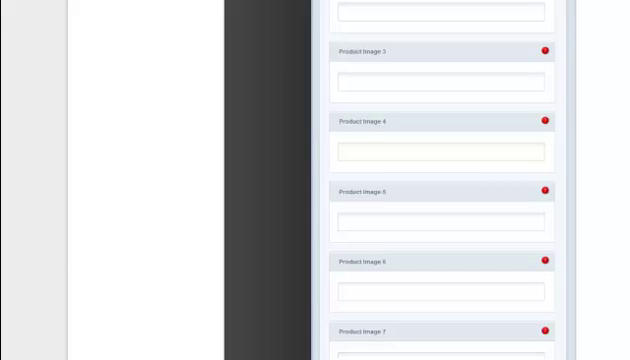
scroll("down", 3)
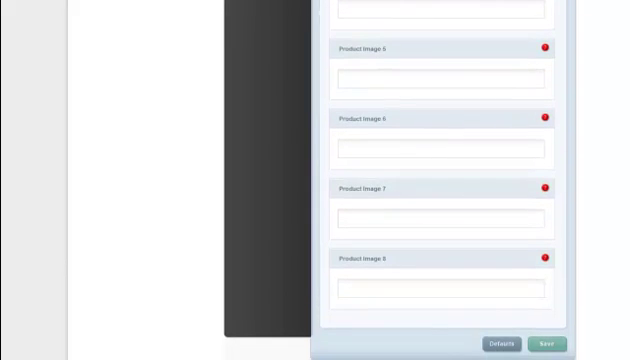
scroll("up", 3)
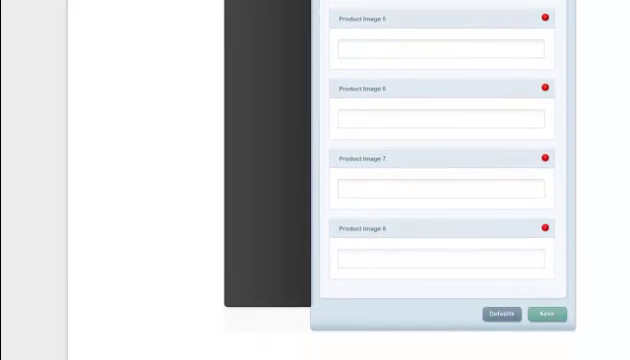
mouse_move(583, 291)
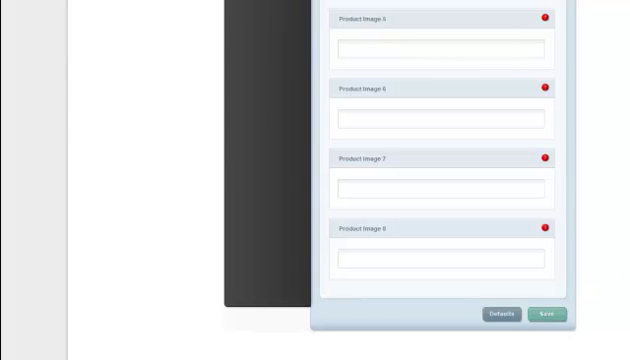
scroll("up", 3)
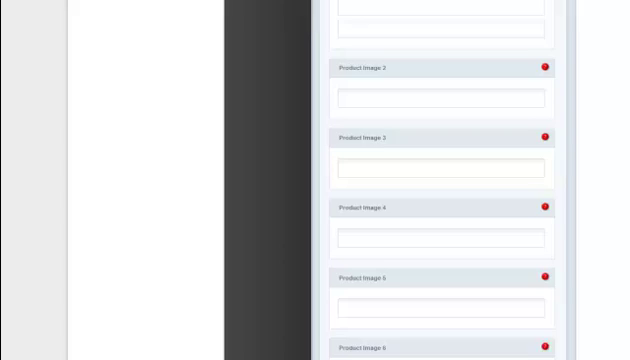
scroll("up", 3)
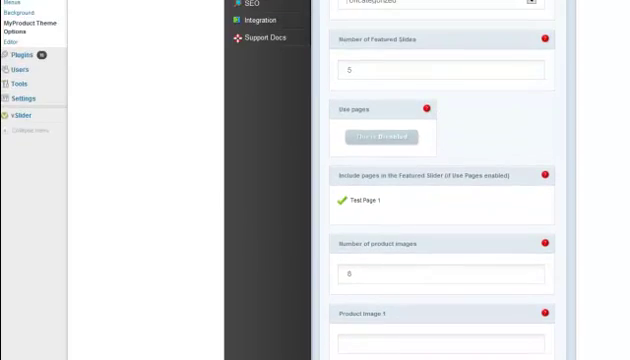
scroll("up", 3)
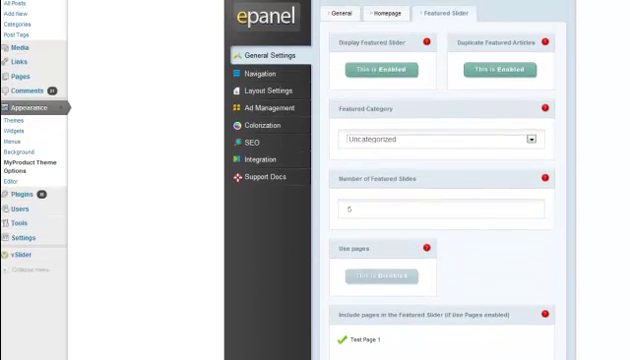
mouse_move(395, 28)
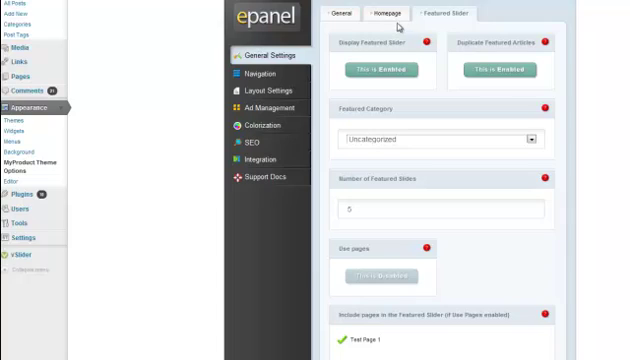
Review Homepage settings: Blog Category, Display Services, and Welcome and Service pages set to Test Page 1
left_click(383, 14)
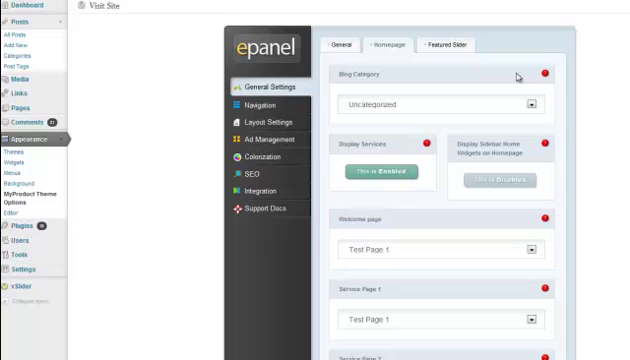
mouse_move(598, 124)
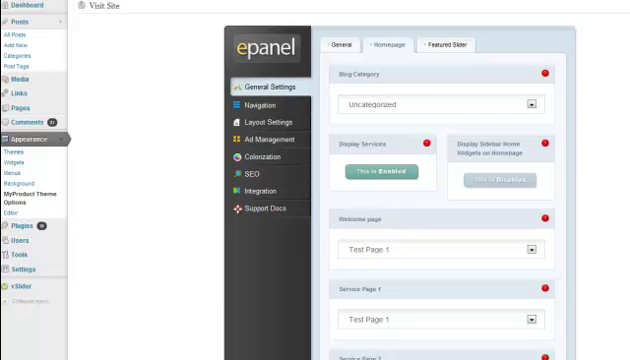
scroll("down", 3)
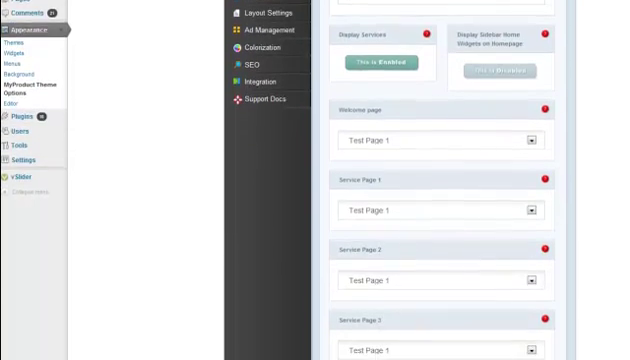
scroll("down", 3)
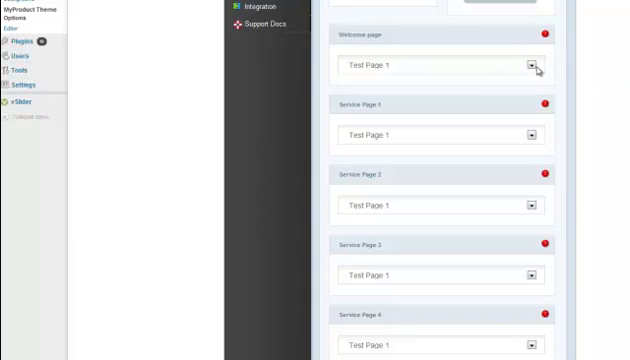
mouse_move(527, 135)
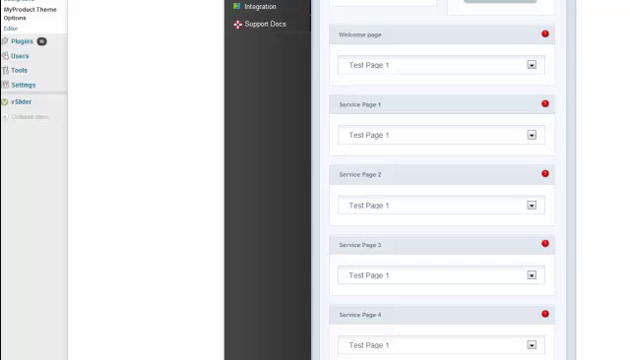
mouse_move(374, 254)
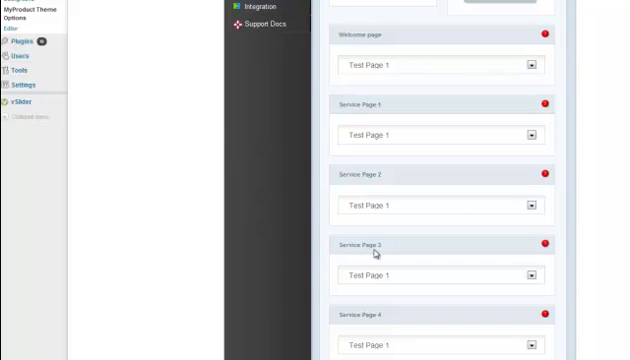
mouse_move(375, 255)
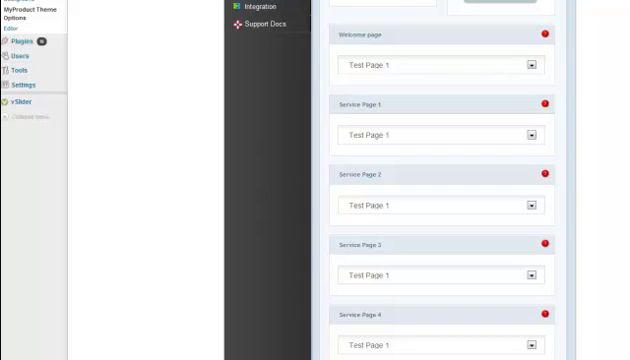
scroll("up", 3)
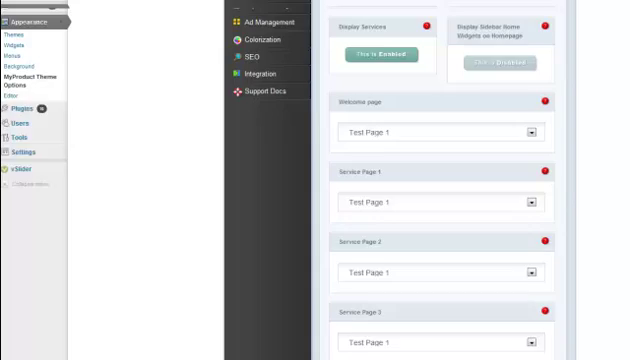
scroll("up", 3)
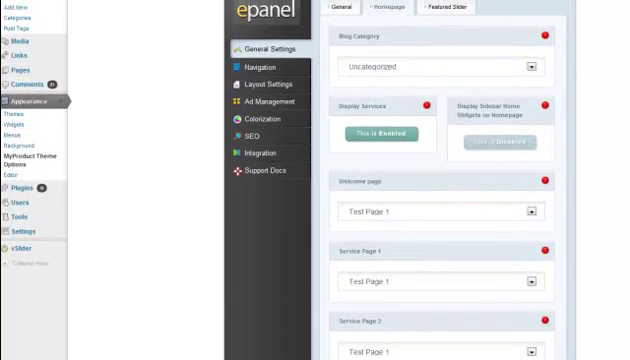
Open Navigation settings and browse the Pages and General Settings tabs
left_click(264, 67)
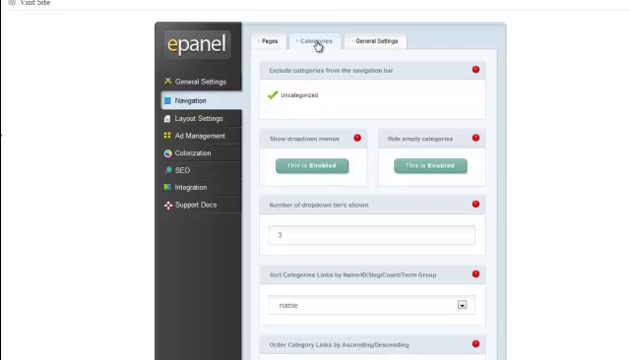
left_click(273, 40)
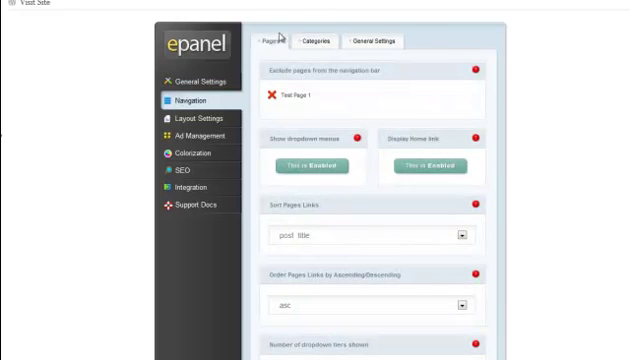
left_click(372, 40)
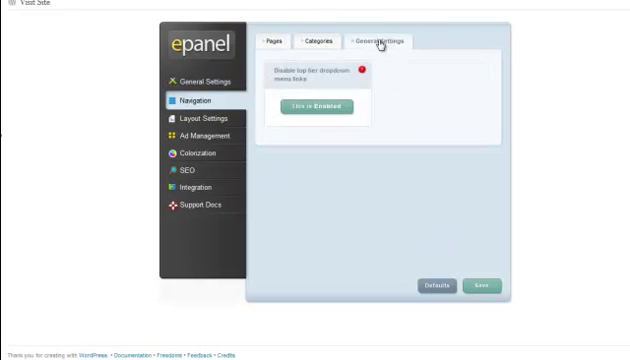
Back on the Pages tab, stop excluding Test Page 1 from the navigation bar
left_click(272, 41)
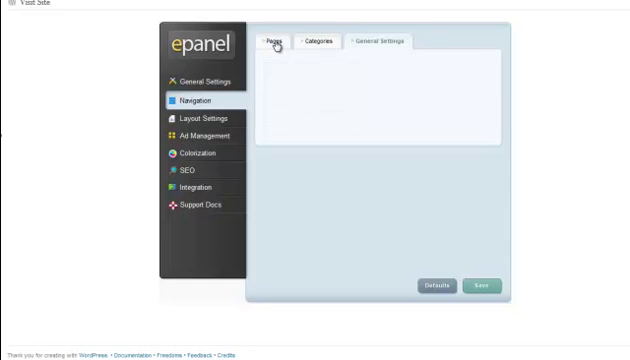
left_click(275, 39)
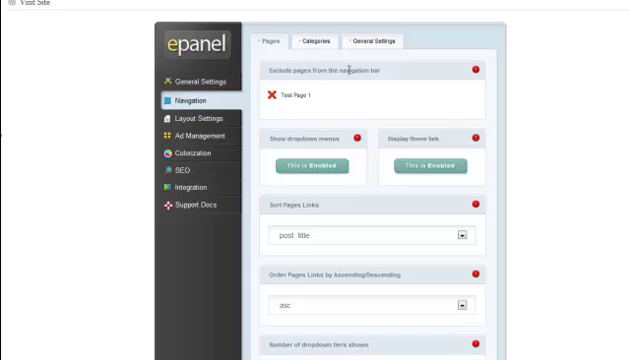
mouse_move(373, 102)
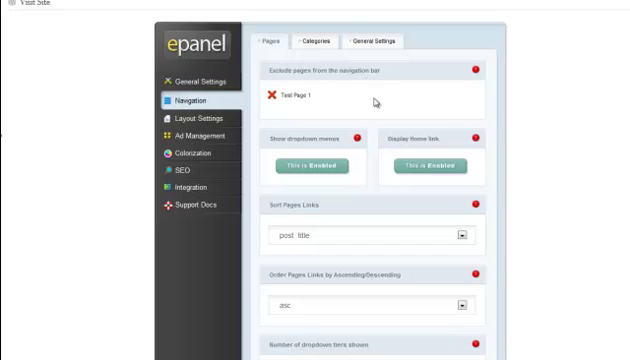
mouse_move(275, 96)
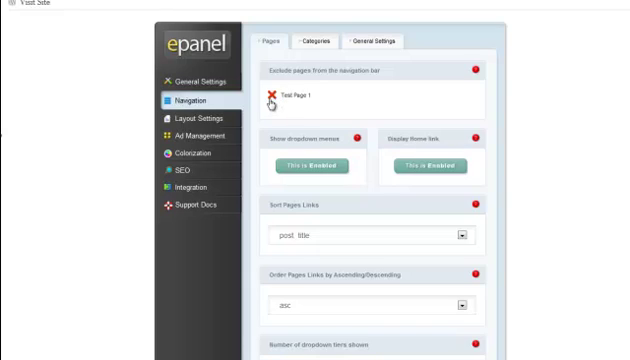
left_click(274, 97)
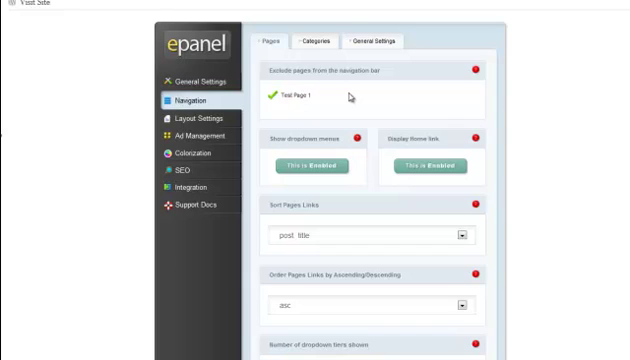
mouse_move(358, 122)
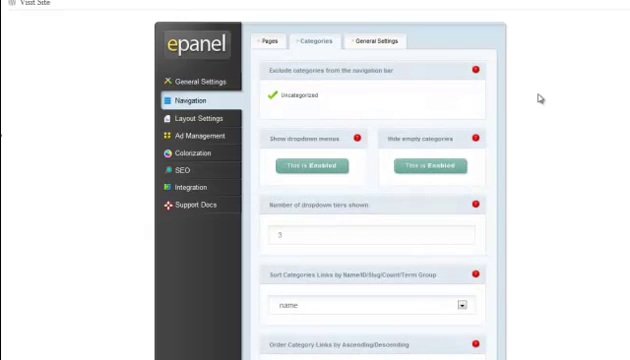
mouse_move(330, 80)
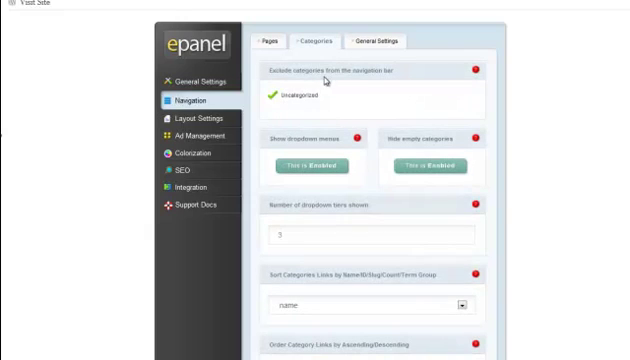
left_click(278, 96)
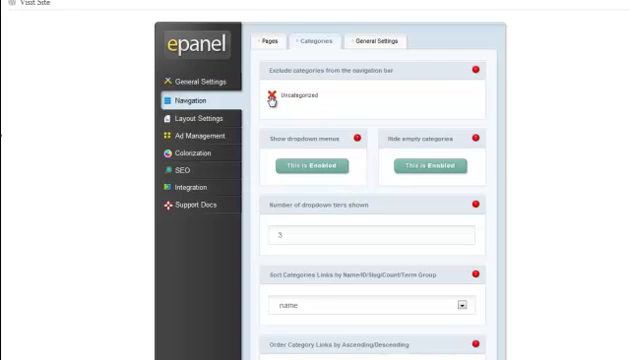
left_click(274, 96)
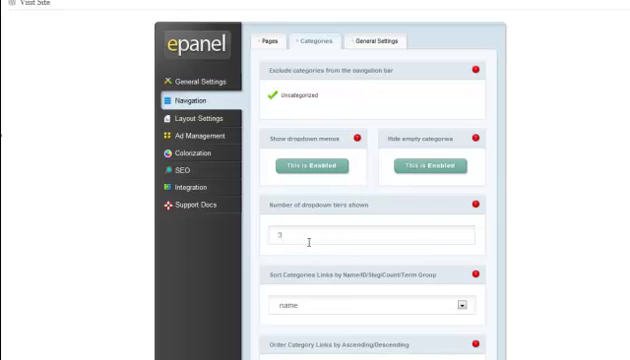
mouse_move(200, 125)
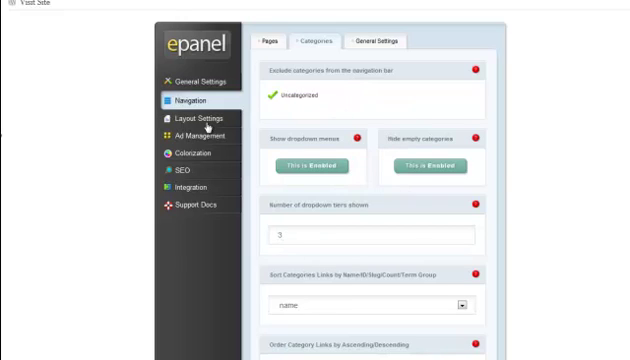
View the Single Post Layout options with Author, Date, Categories and Comments enabled
left_click(197, 119)
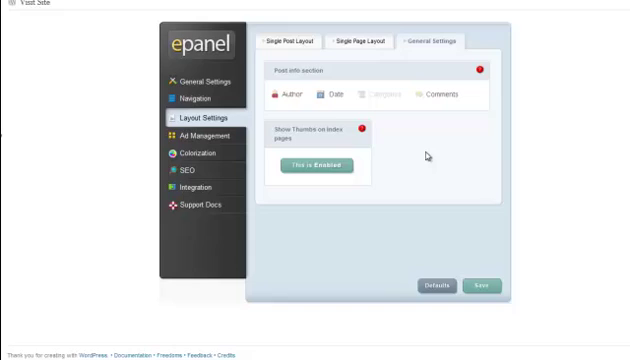
left_click(289, 41)
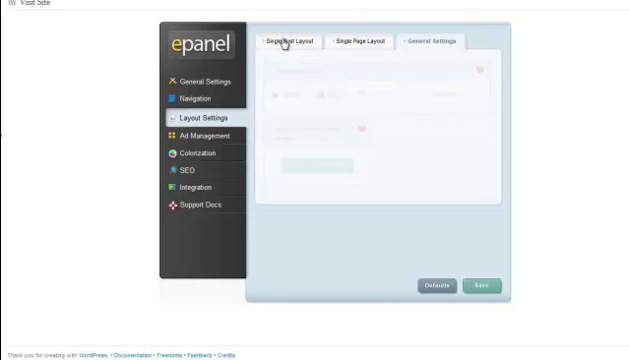
left_click(289, 41)
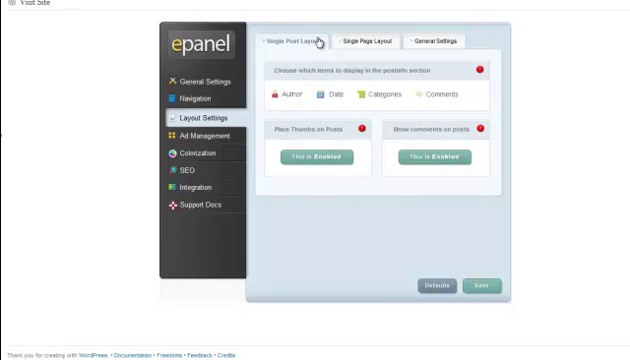
mouse_move(413, 92)
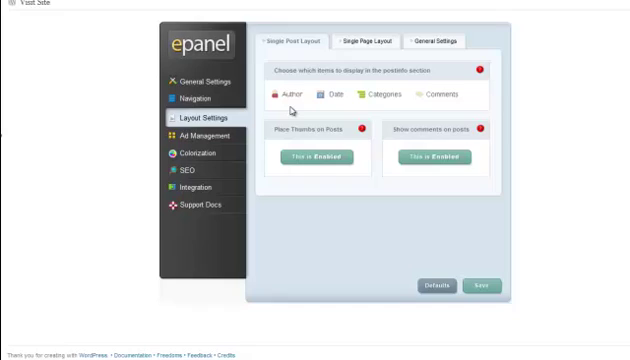
left_click(281, 95)
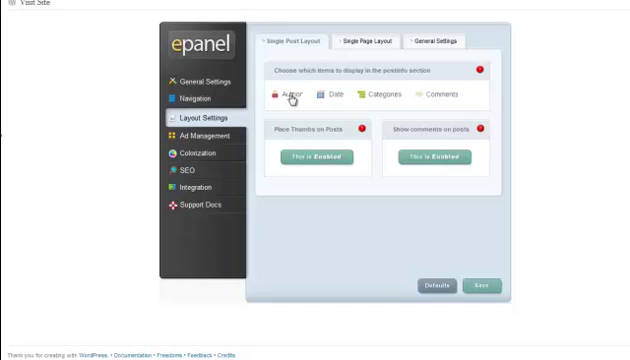
Open Ad Management and review the disabled 468x60 banner's empty image, URL and adsense fields
left_click(199, 132)
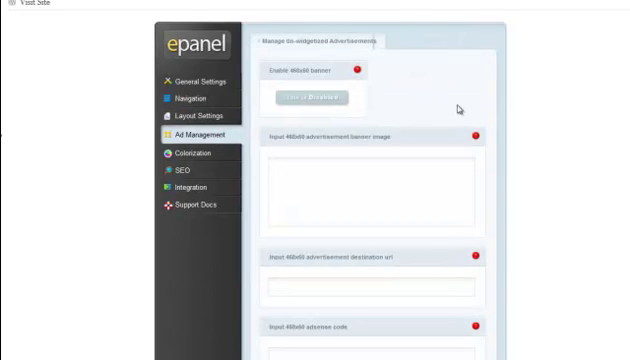
mouse_move(535, 105)
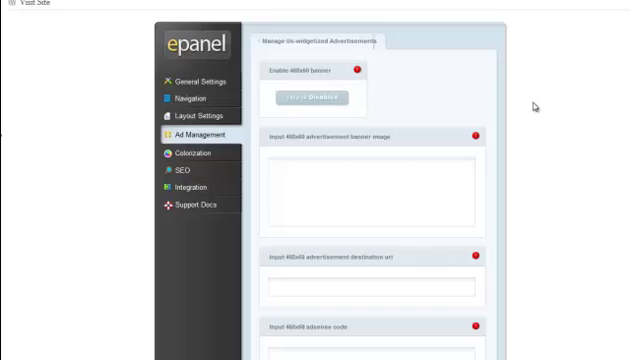
mouse_move(422, 170)
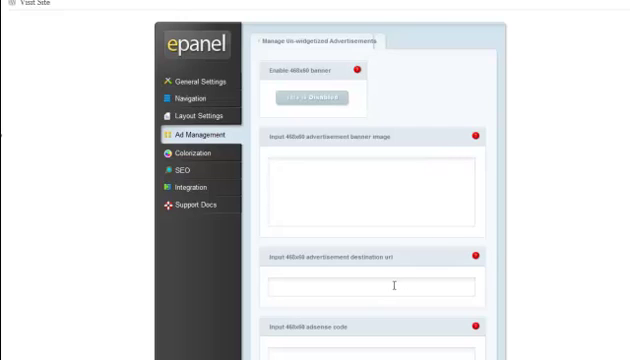
scroll("down", 3)
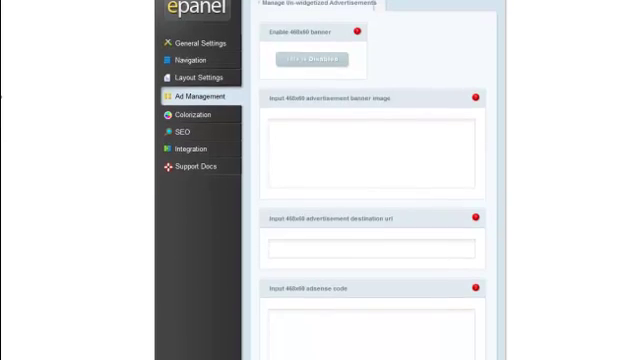
scroll("down", 3)
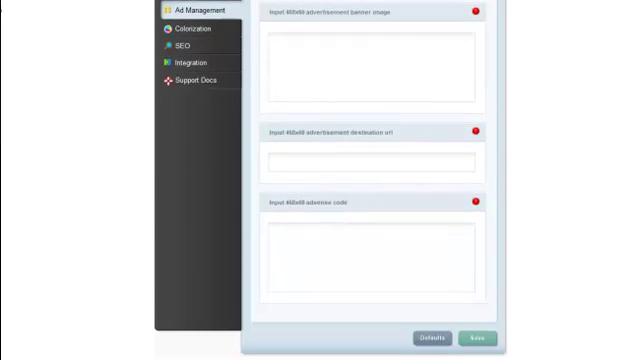
scroll("up", 3)
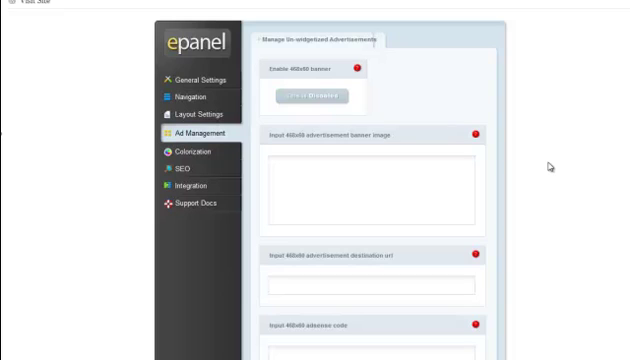
mouse_move(190, 152)
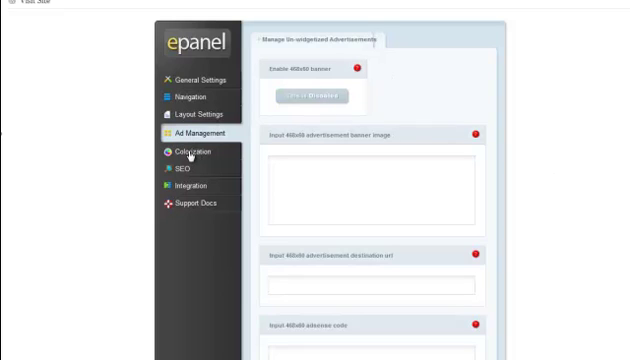
Scroll through the Colorization visualizer, custom colour toggles and colour fields, then show SEO settings
left_click(190, 152)
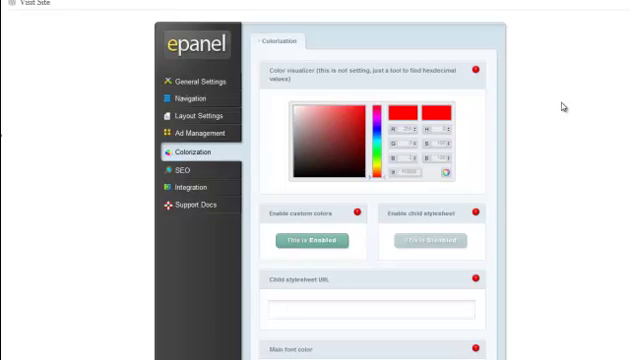
mouse_move(562, 106)
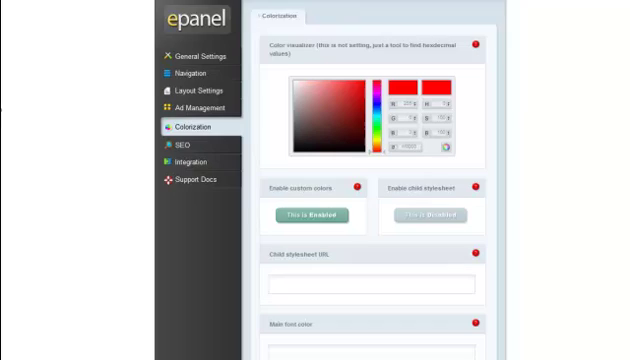
scroll("down", 3)
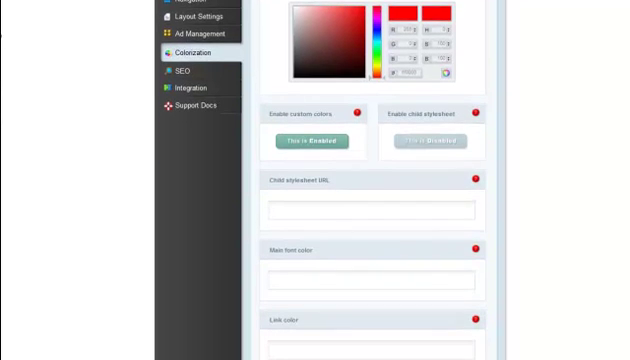
scroll("down", 3)
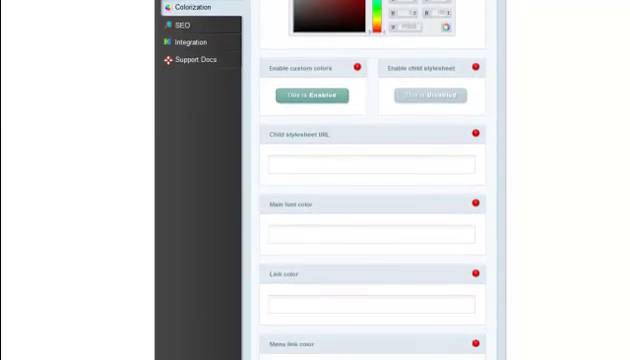
scroll("up", 3)
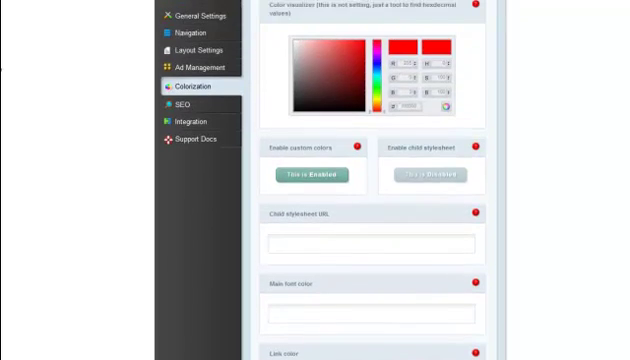
scroll("up", 3)
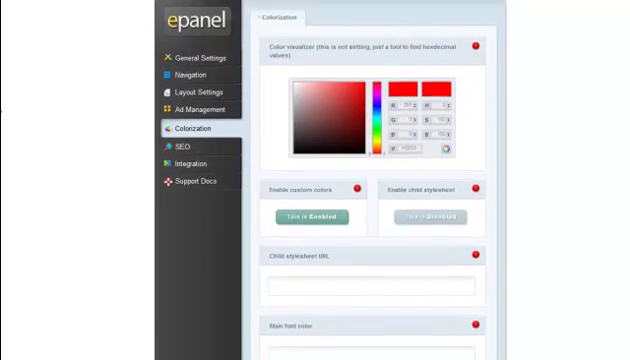
scroll("down", 3)
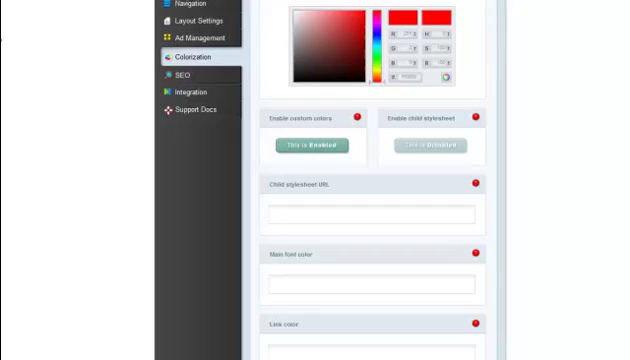
scroll("down", 3)
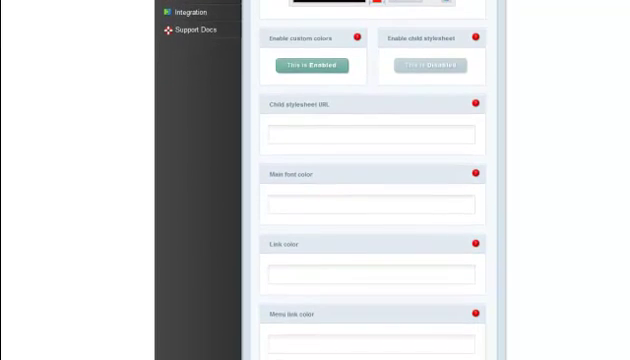
scroll("down", 3)
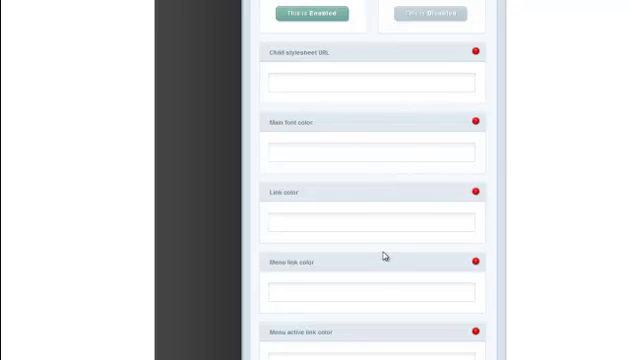
mouse_move(385, 256)
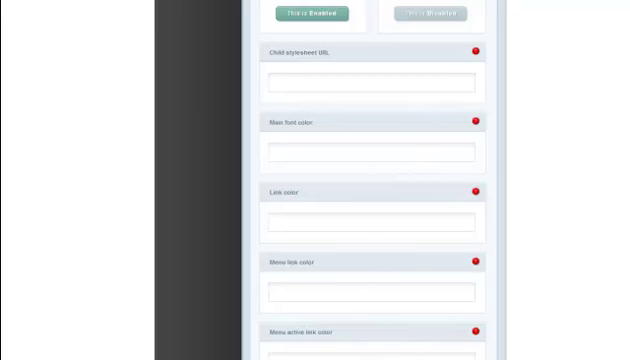
scroll("up", 3)
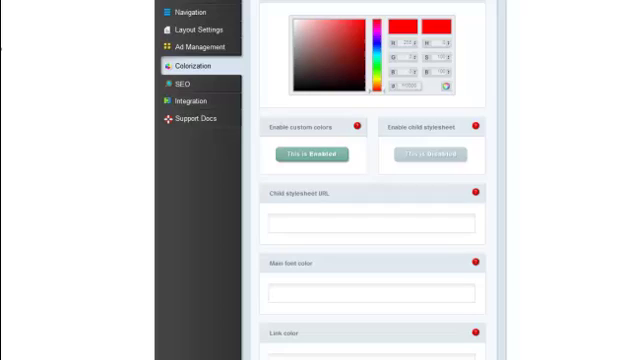
scroll("up", 3)
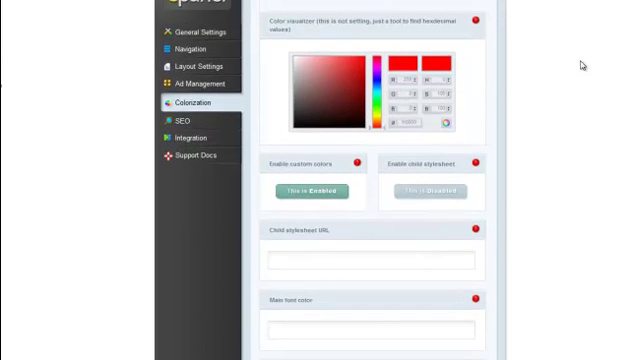
mouse_move(388, 37)
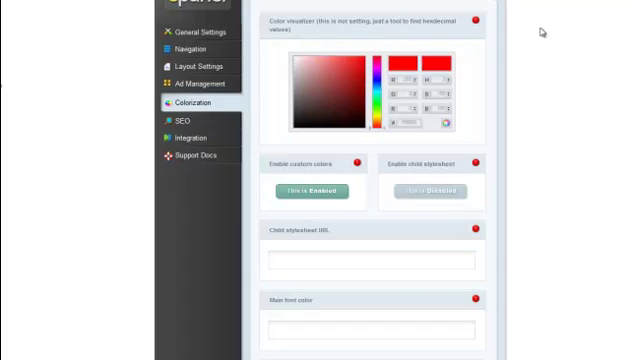
left_click(183, 120)
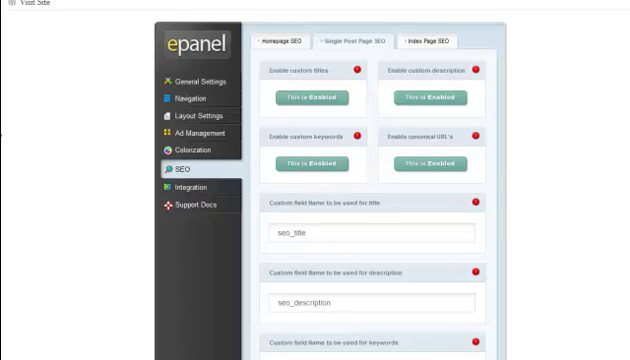
mouse_move(540, 113)
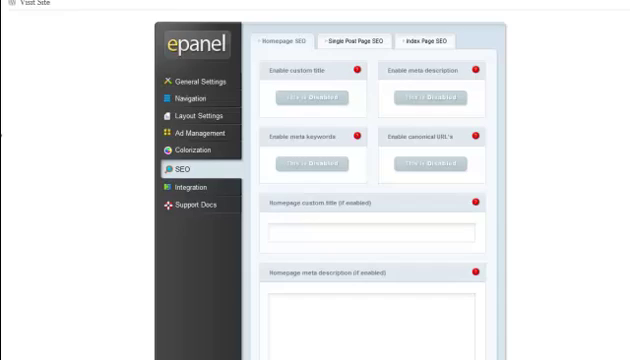
Scroll the disabled Homepage SEO fields, then switch to the Integration settings
scroll("down", 3)
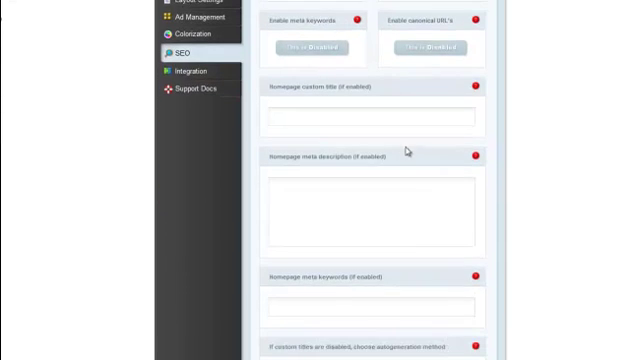
mouse_move(408, 150)
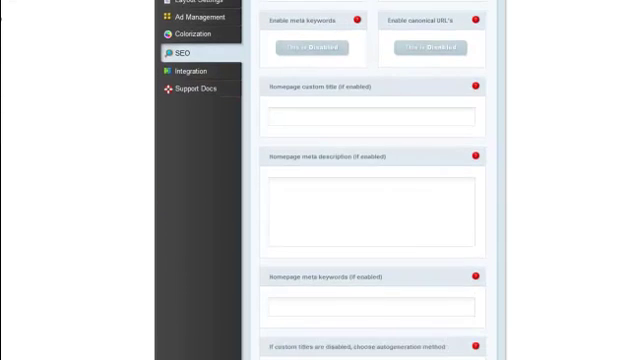
scroll("up", 3)
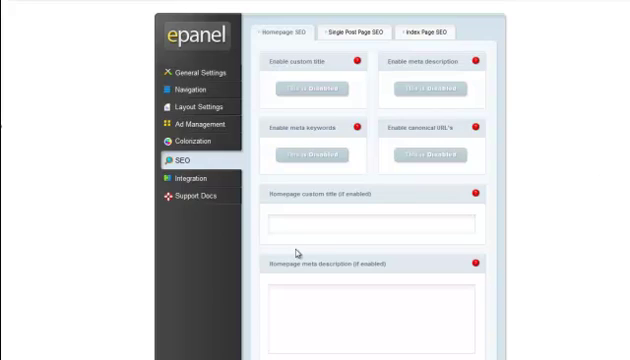
left_click(181, 180)
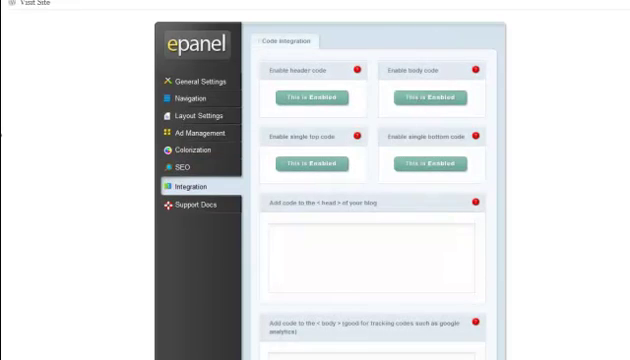
Scroll through the empty head, body and post code boxes and select the top-of-posts box
scroll("down", 3)
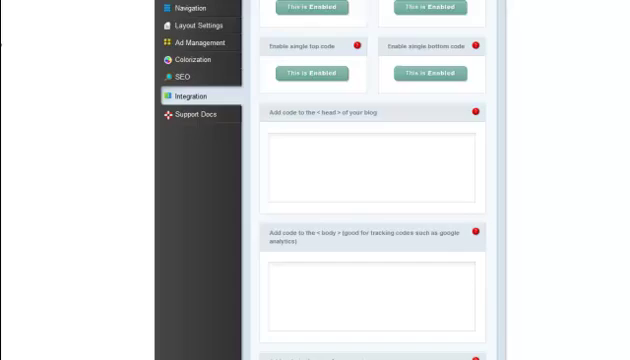
scroll("down", 3)
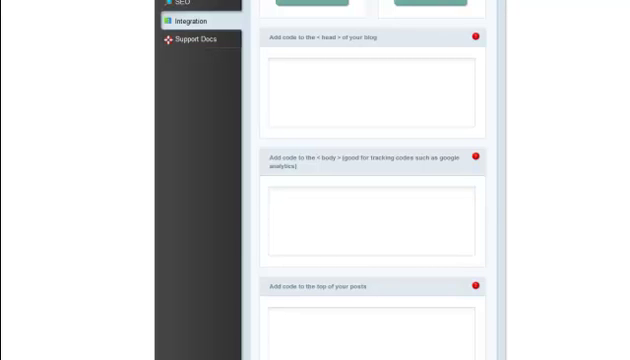
scroll("down", 3)
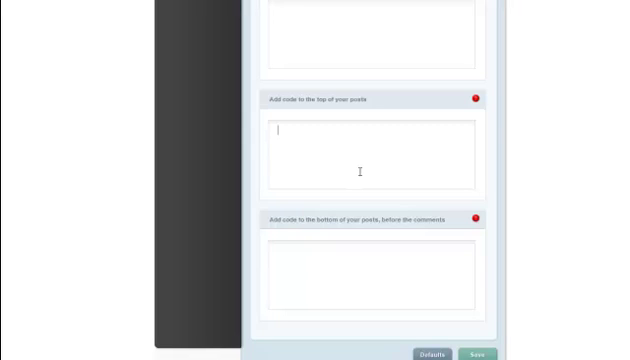
left_click(375, 267)
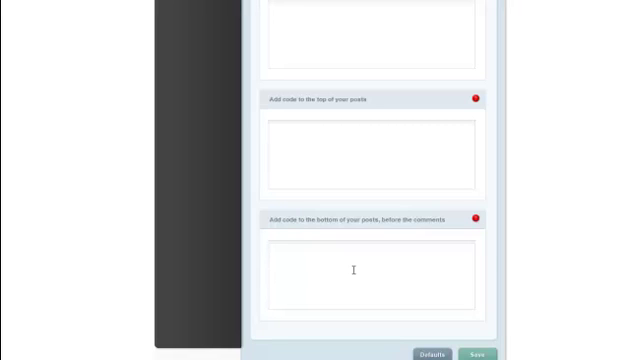
scroll("up", 3)
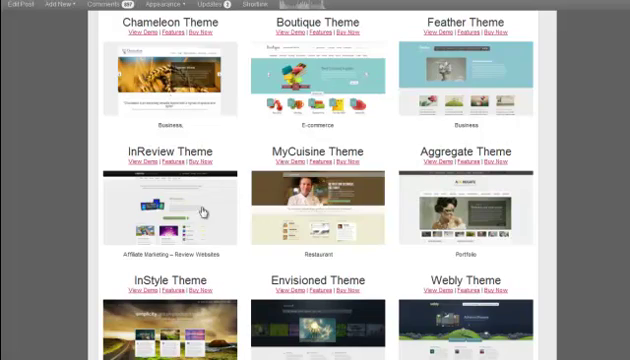
mouse_move(265, 182)
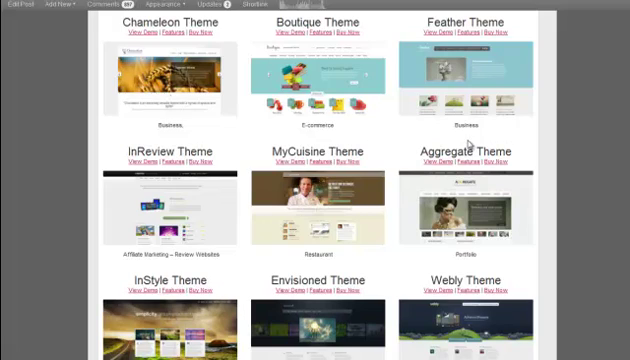
mouse_move(470, 143)
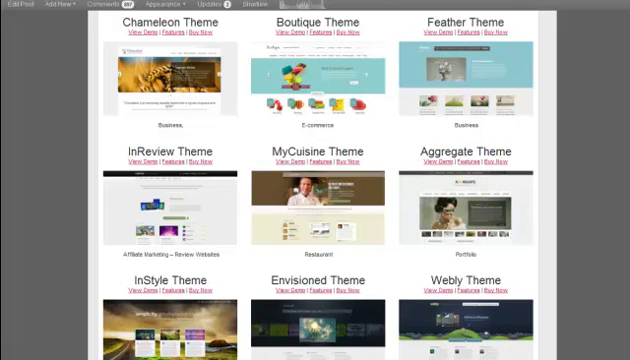
Scroll the theme grid down to My Product, Personal Press, 13th Floor and Minimal
scroll("down", 3)
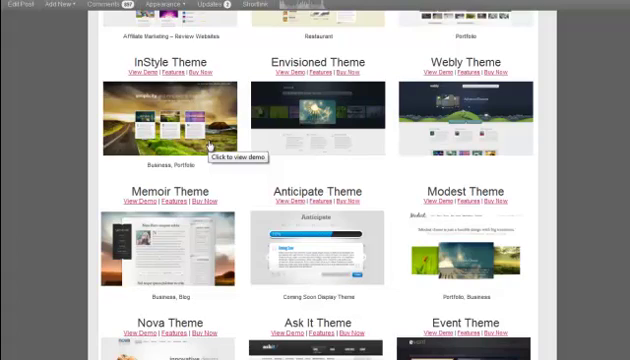
mouse_move(422, 155)
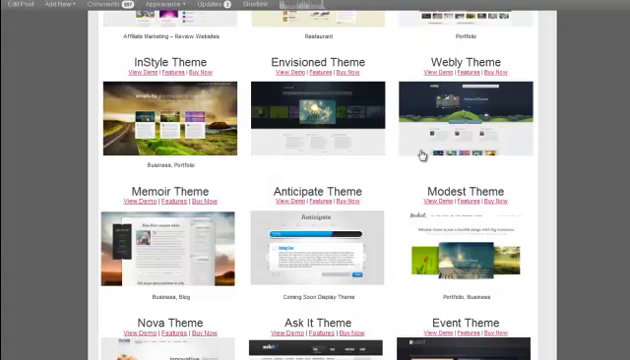
mouse_move(421, 153)
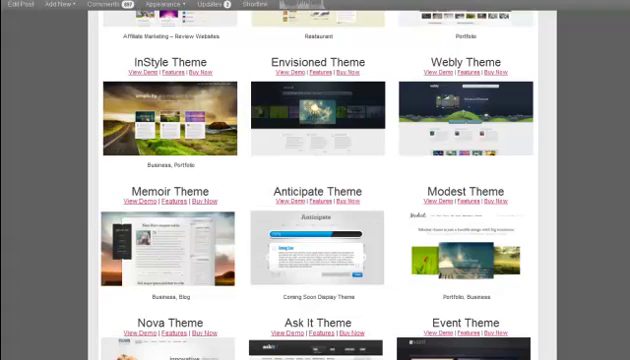
scroll("down", 3)
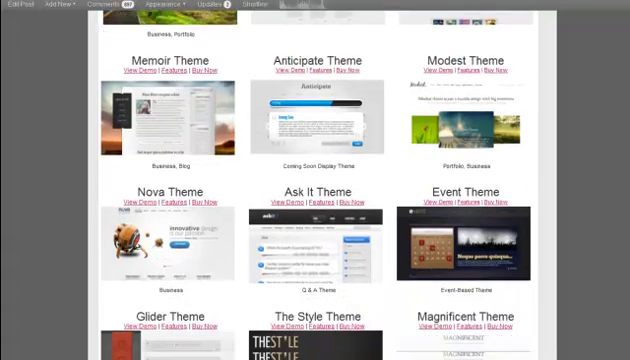
scroll("down", 3)
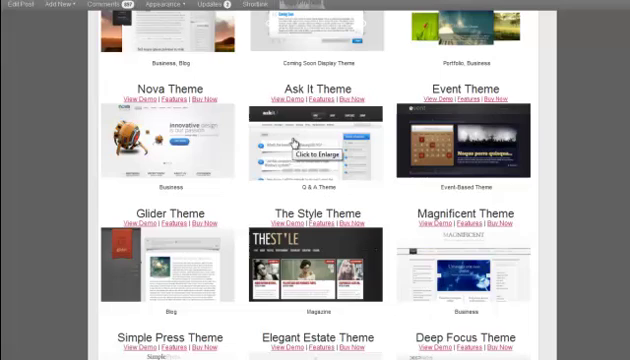
mouse_move(498, 117)
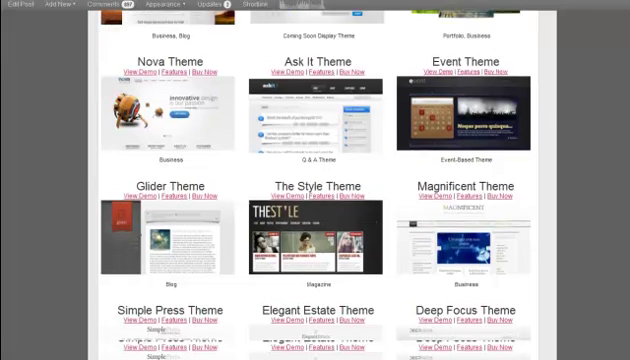
scroll("down", 3)
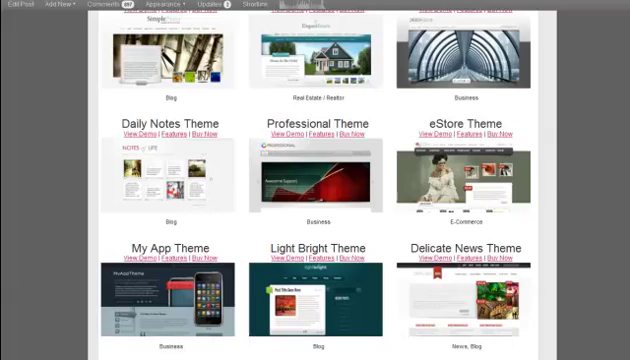
scroll("down", 3)
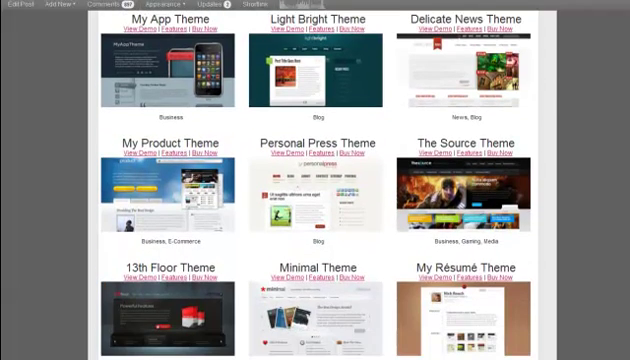
mouse_move(178, 193)
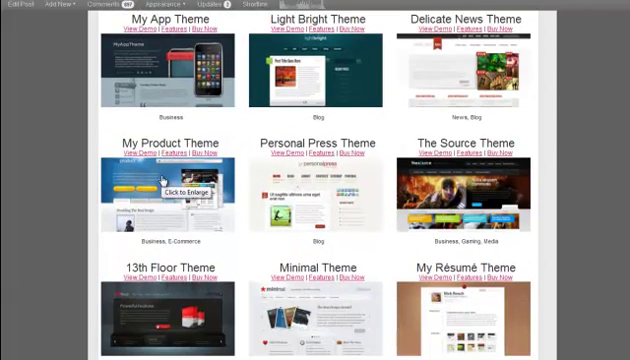